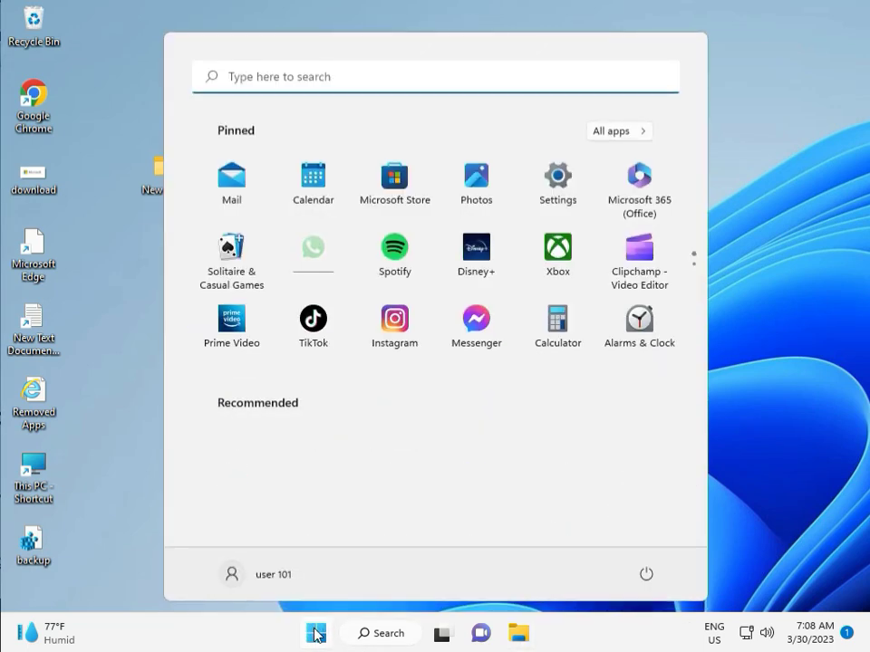
# - Launch the Settings app from the Start menu's pinned apps
pyautogui.click(558, 174)
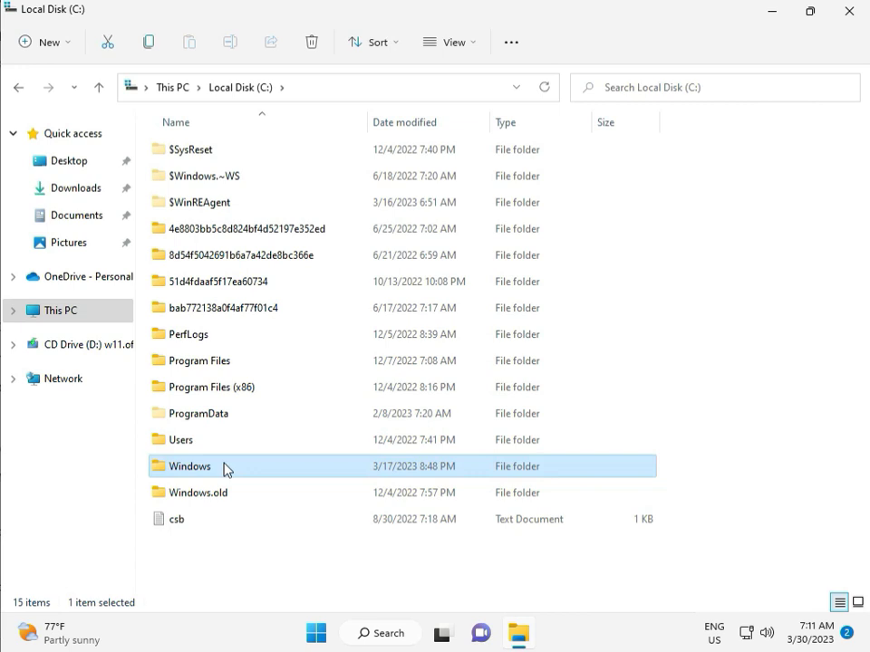
# - Enter the Windows folder on Local Disk (C:) and browse its system folders
pyautogui.doubleClick(191, 466)
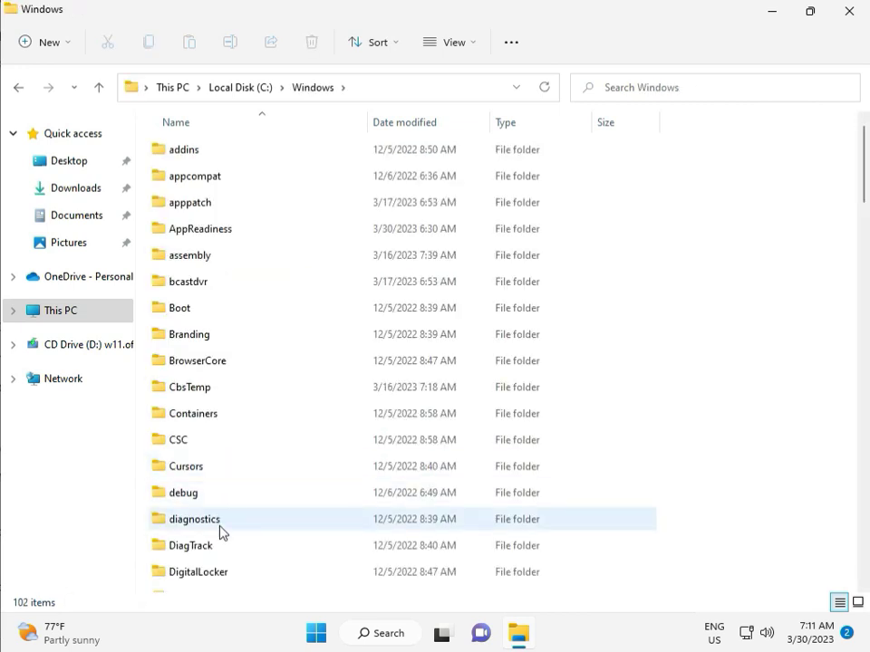
pyautogui.scroll(-3)
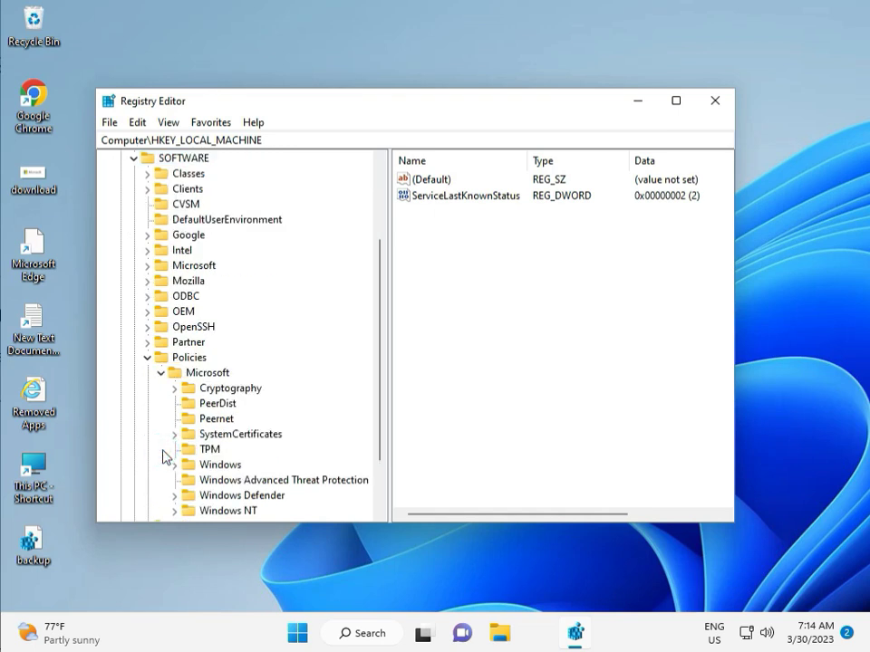
# - Browse the Windows policy subkeys, then search Start for "cmd"
pyautogui.scroll(-3)
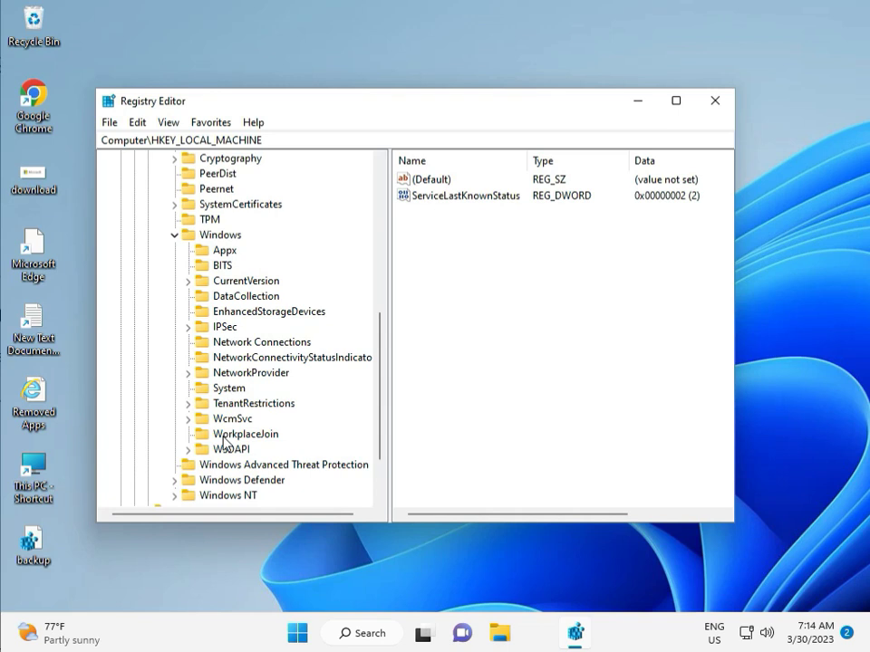
pyautogui.write('cmd')
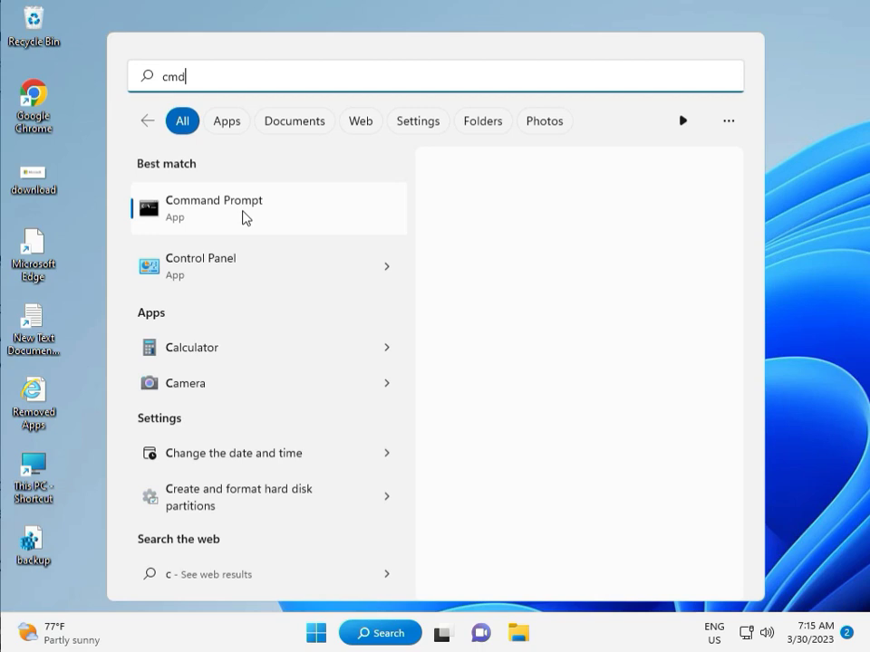
# - Launch Command Prompt from the Start search's best match
pyautogui.click(214, 206)
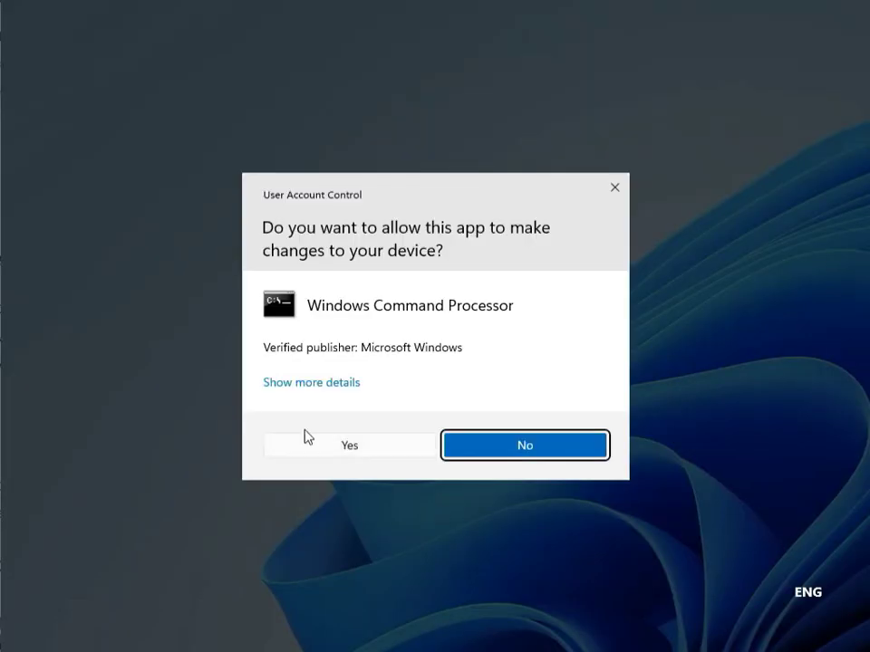
# - Approve the UAC prompt so Command Prompt runs as administrator
pyautogui.click(348, 446)
pyautogui.write('chkdsk')
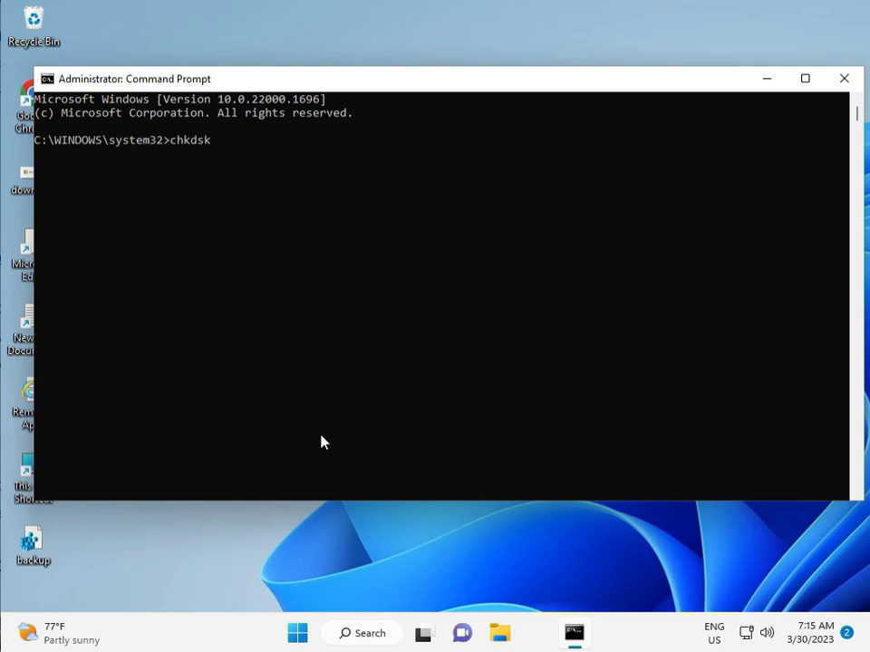
# - Run chkdsk /f /r and schedule the disk check for the next restart
pyautogui.write(' /f /r')
pyautogui.press('enter')
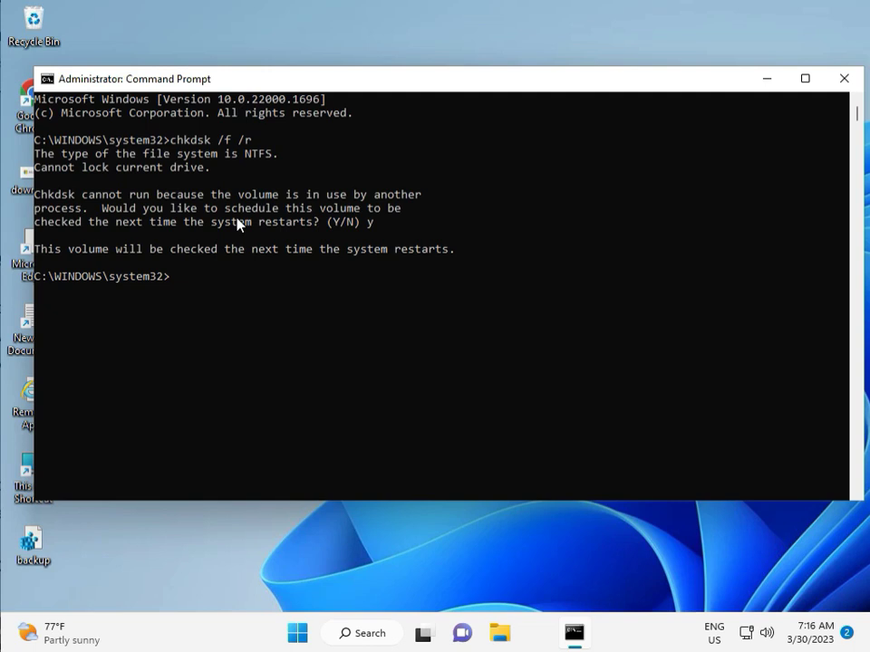
pyautogui.click(843, 78)
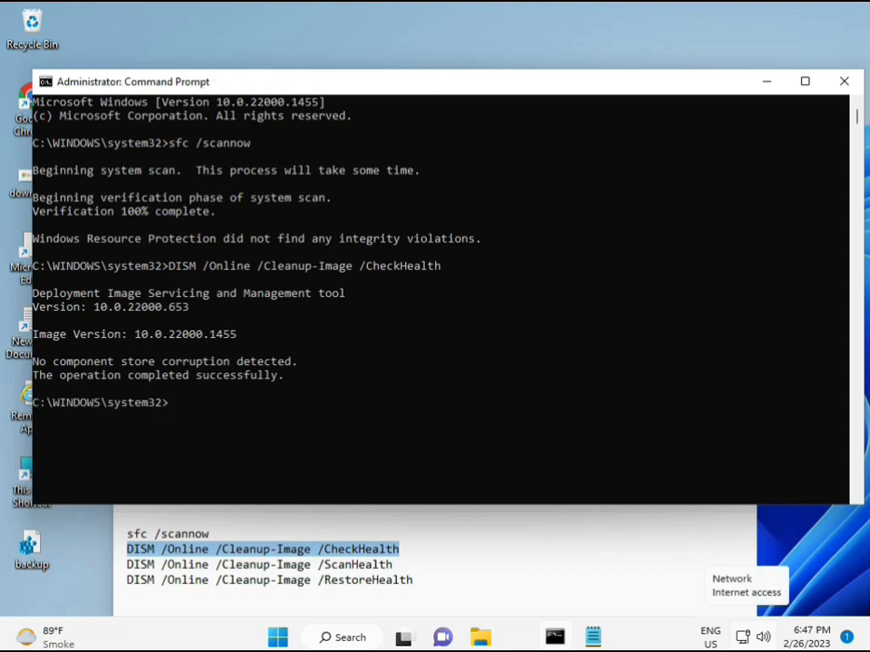
# - Enter the DISM /Online /Cleanup-Image /ScanHealth command at the prompt
pyautogui.write('DISM /Online /Cleanup-Image /ScanHealth')
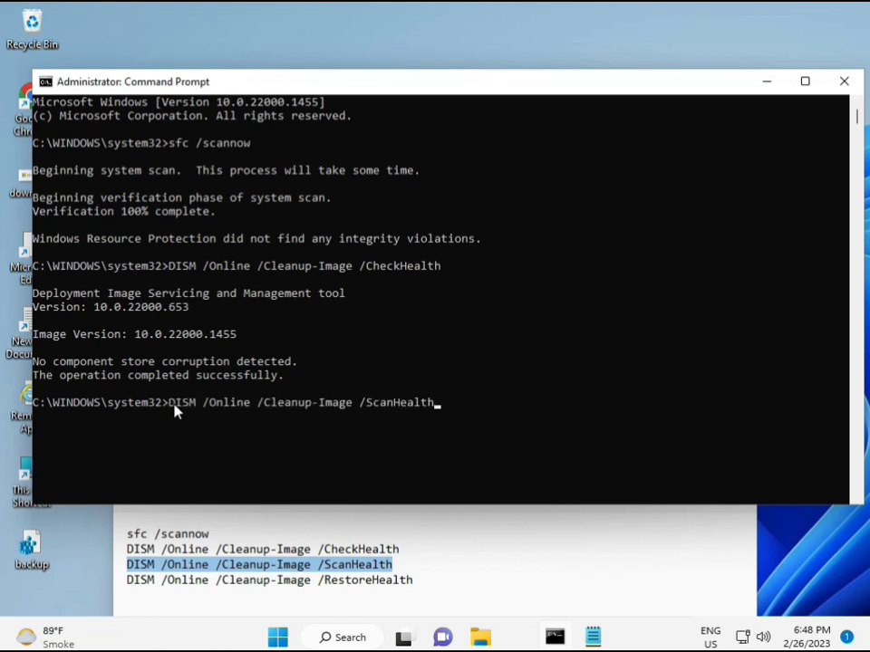
# - Run the DISM ScanHealth scan of the Windows image for component store corruption
pyautogui.press('Enter')
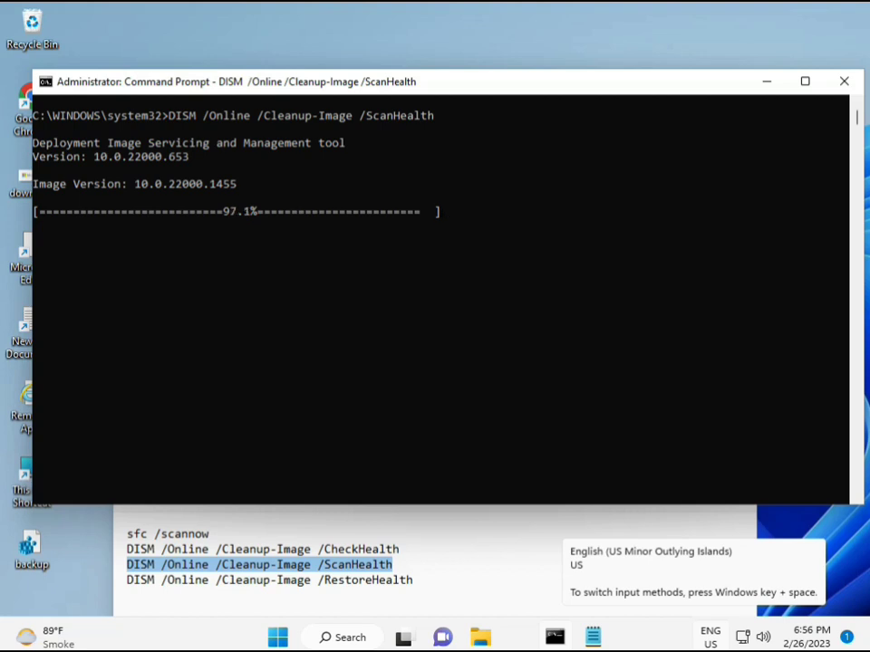